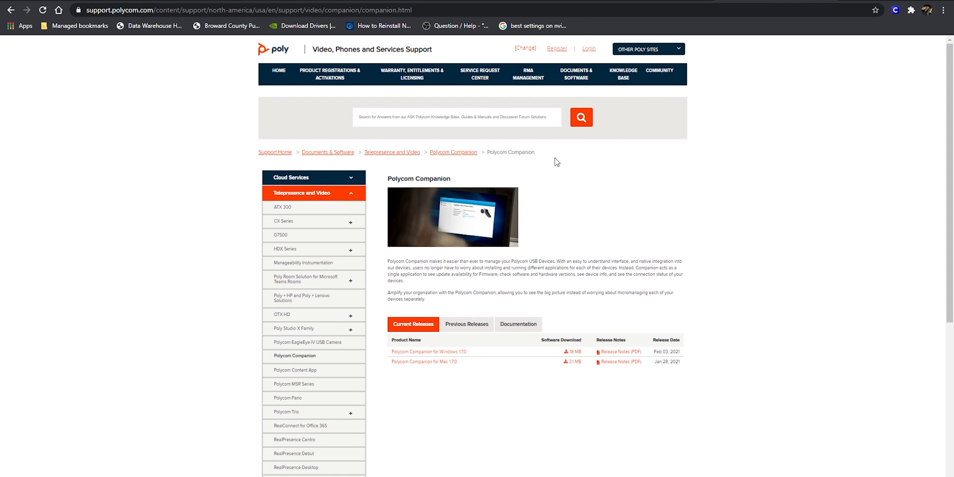
pyautogui.moveTo(573, 214)
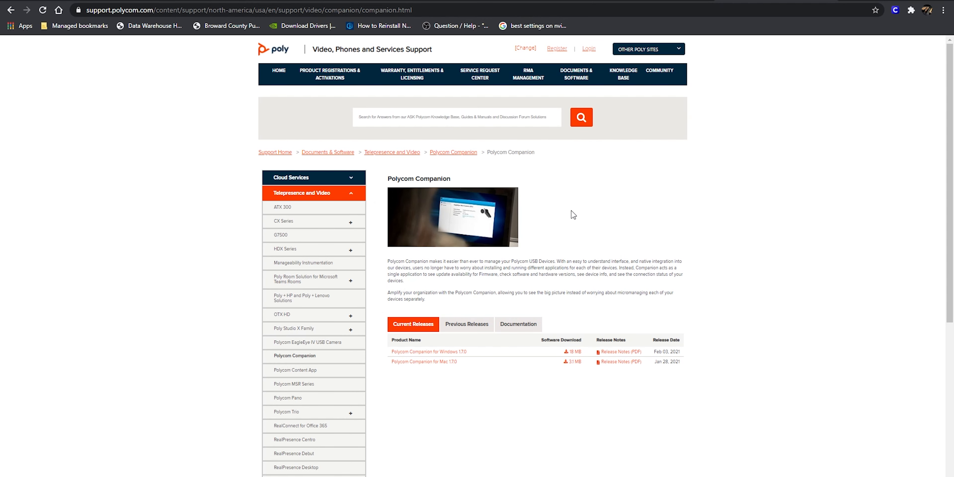
# Download the Polycom Companion for Windows installer from the support page, accepting the export restrictions
pyautogui.click(243, 10)
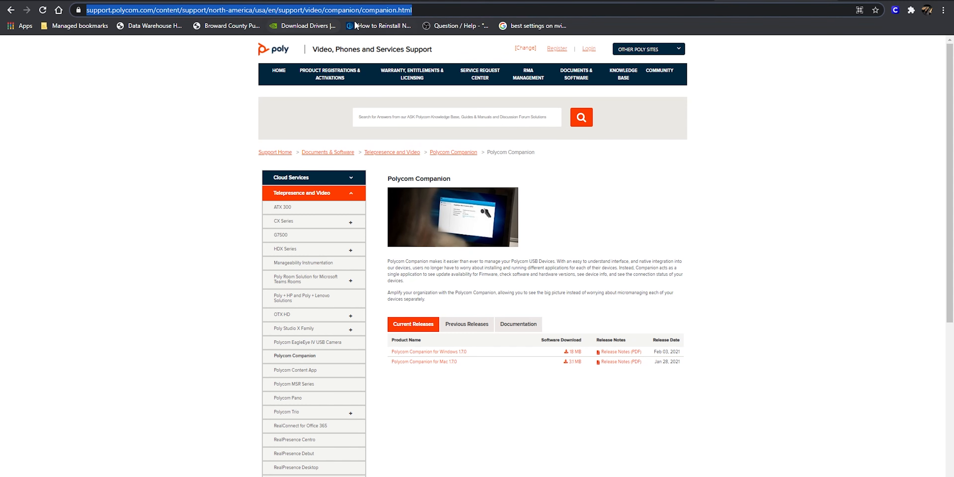
pyautogui.scroll(-3)
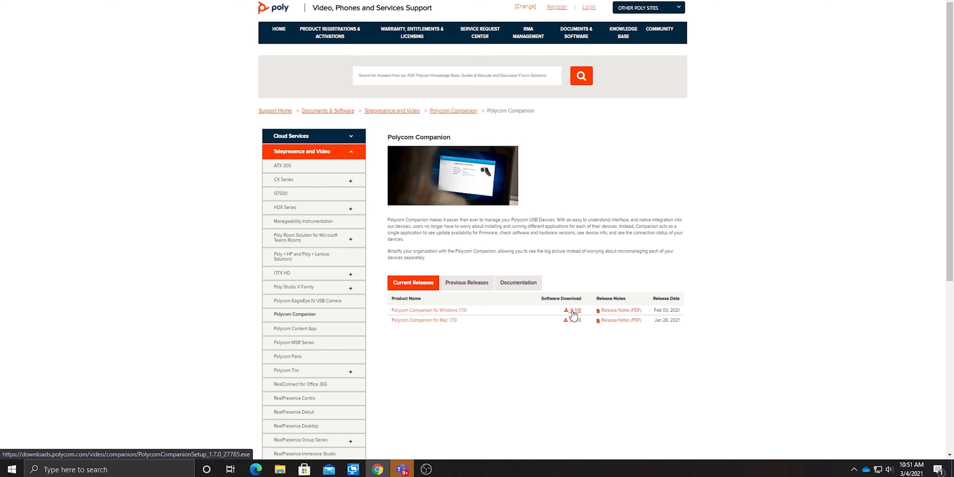
pyautogui.click(570, 310)
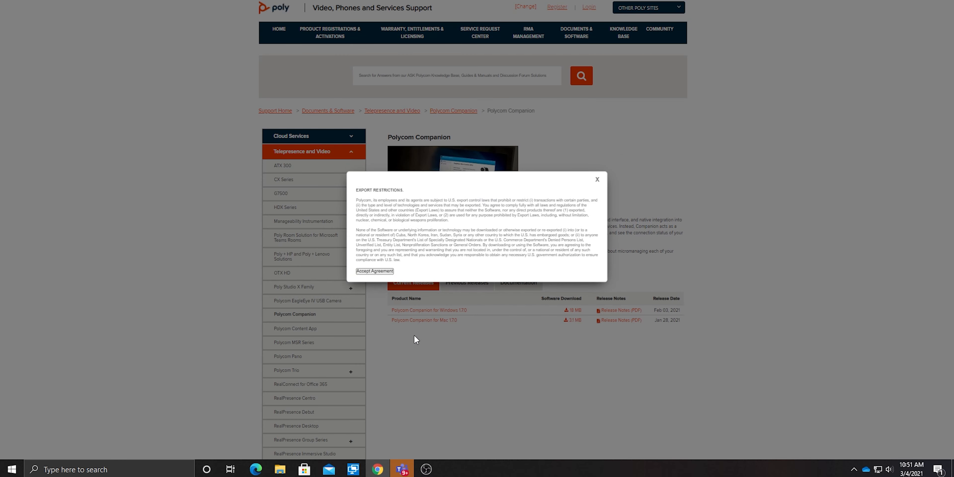
pyautogui.click(374, 271)
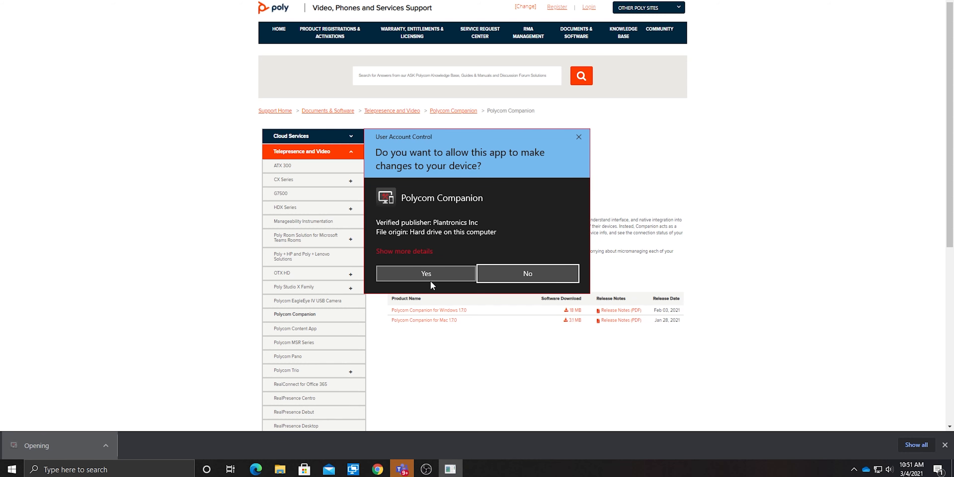
# Allow the installer, confirm English (United States), agree to the license, install and close setup
pyautogui.click(425, 273)
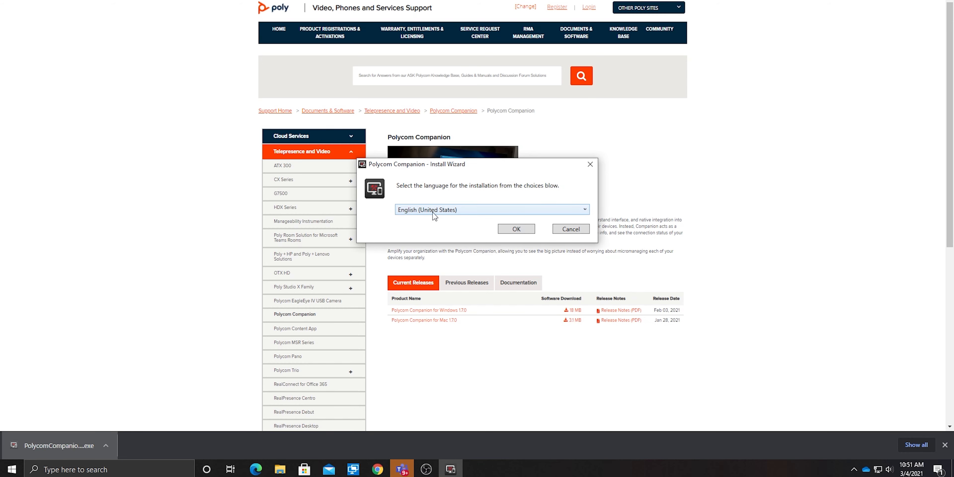
pyautogui.click(570, 228)
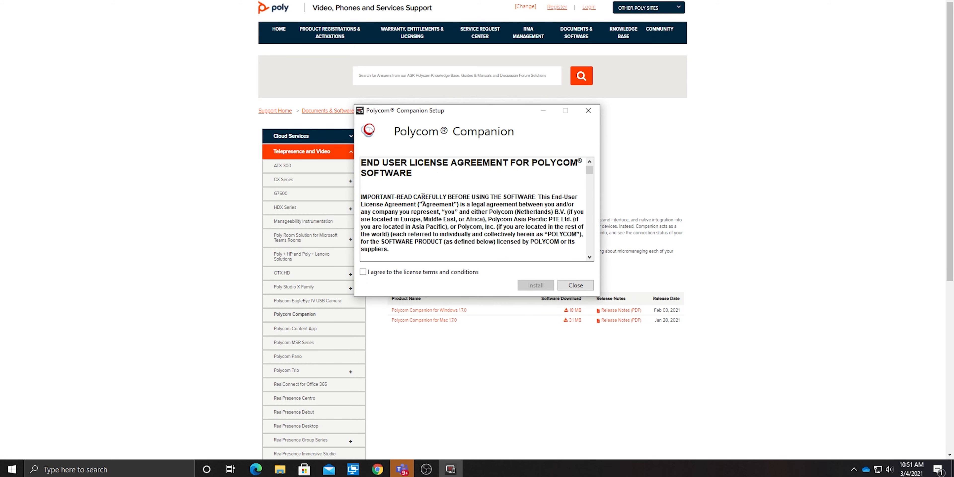
pyautogui.click(363, 272)
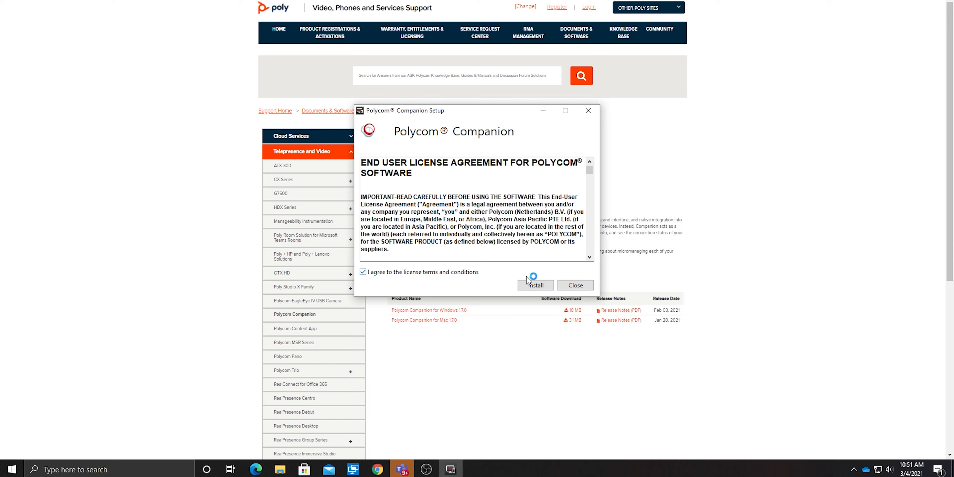
pyautogui.click(534, 285)
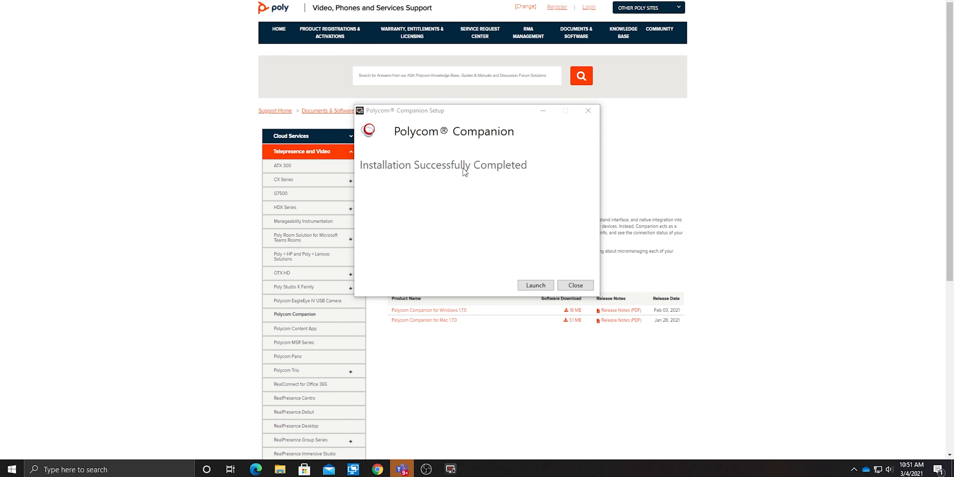
pyautogui.click(535, 285)
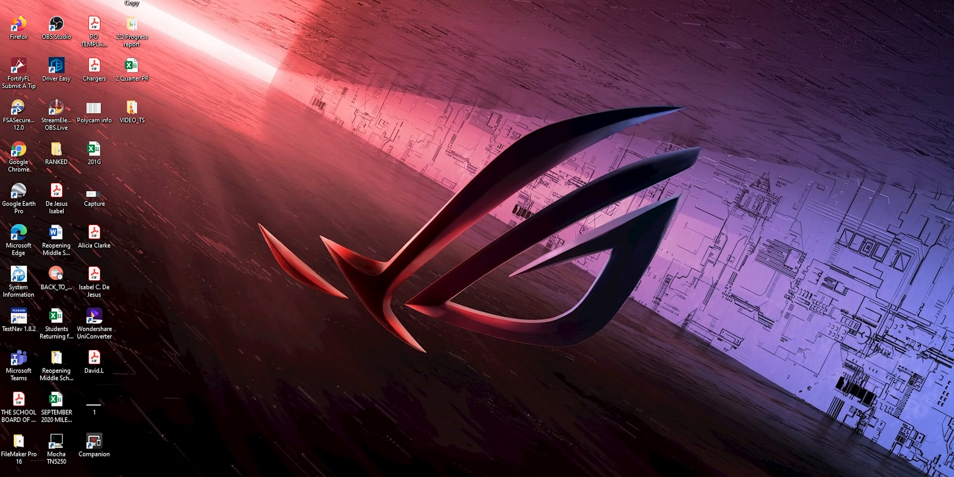
pyautogui.moveTo(89, 466)
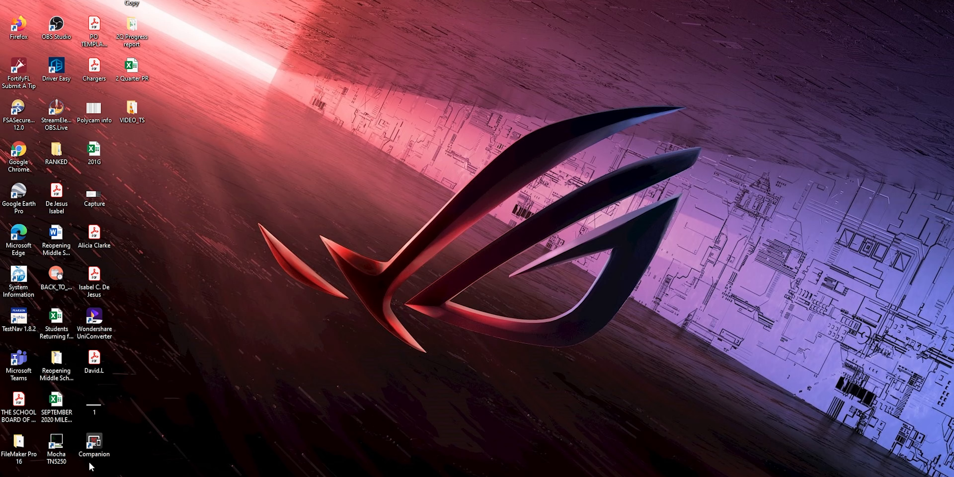
# Launch Polycom Companion from the desktop shortcut to show the connected Polycom Studio
pyautogui.doubleClick(94, 445)
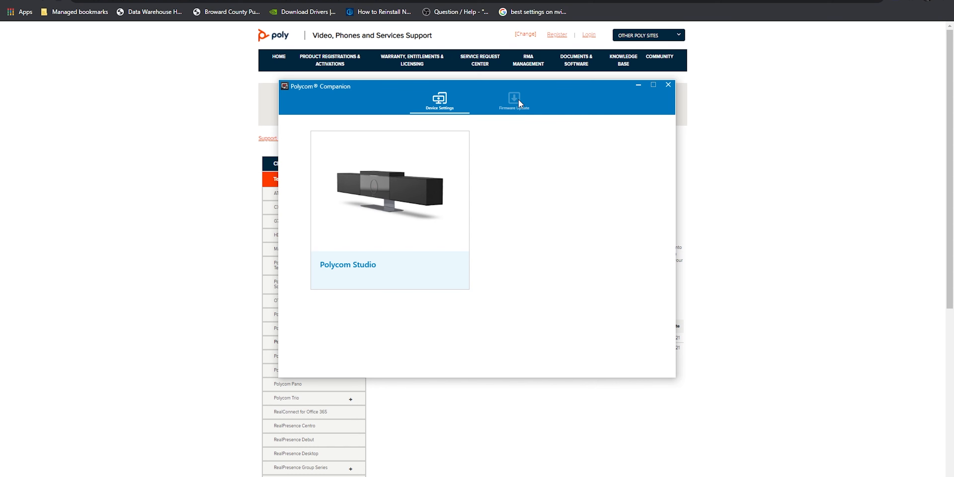
# View the Firmware Update page showing Studio 1.4.0.000870 up to date, dismissing the reminder banner
pyautogui.click(514, 101)
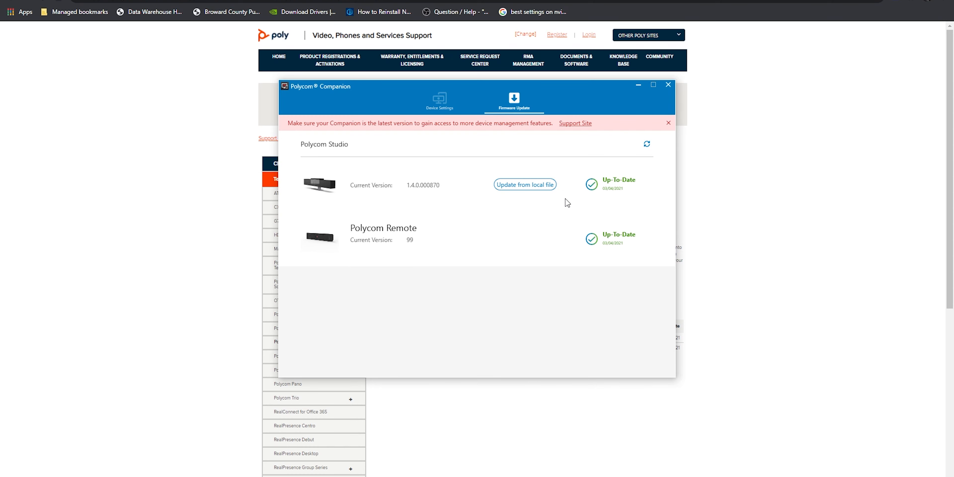
pyautogui.moveTo(601, 271)
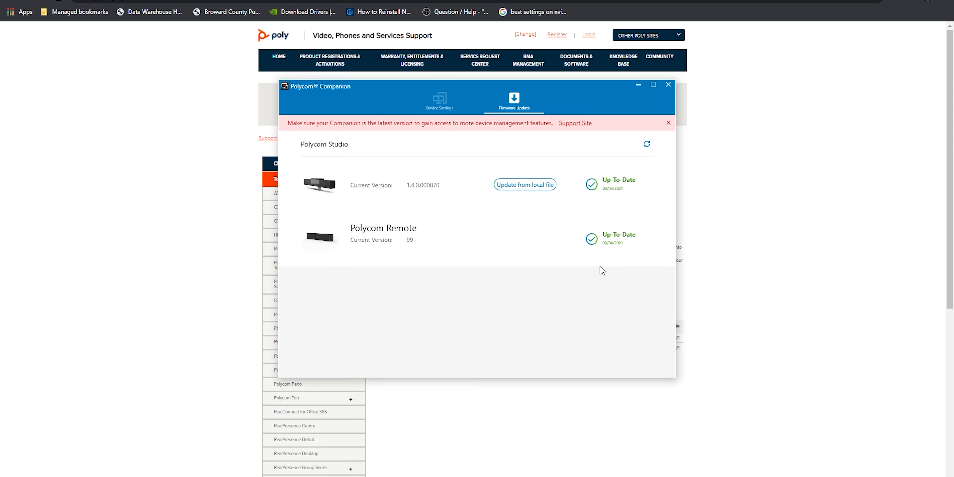
pyautogui.moveTo(436, 181)
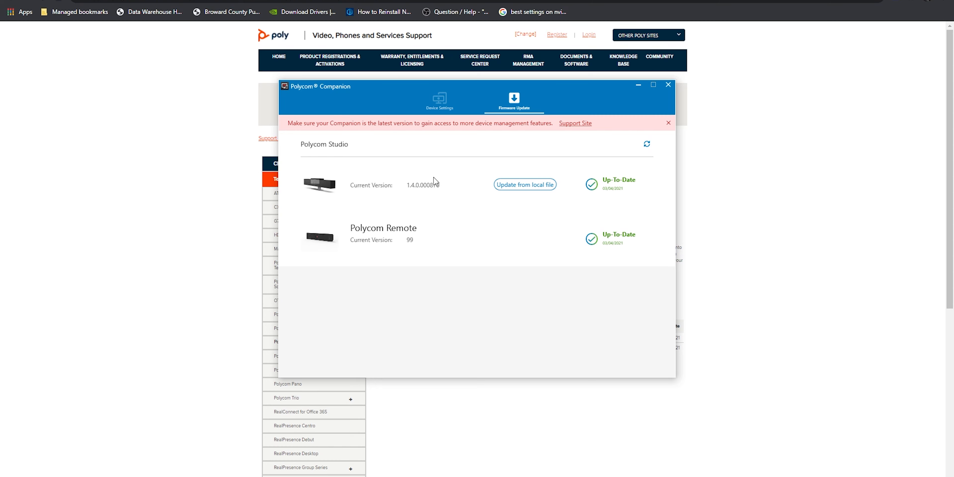
pyautogui.moveTo(572, 128)
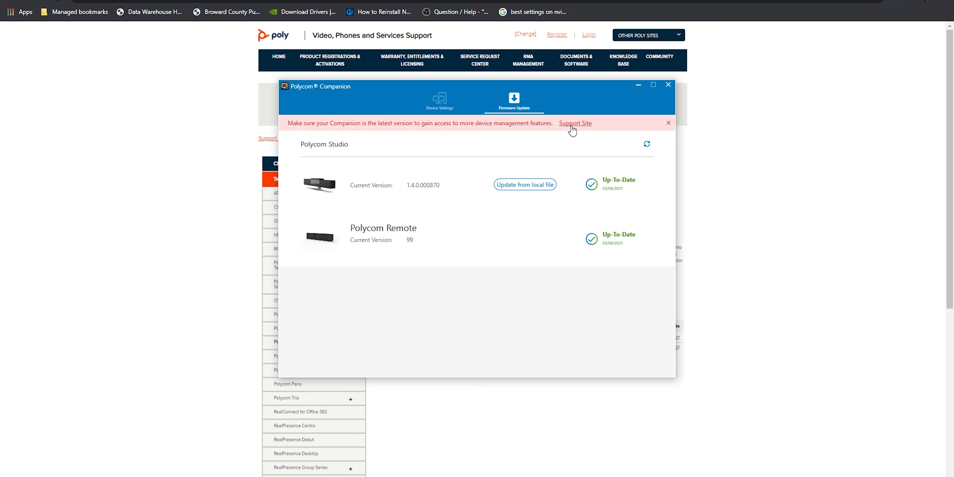
pyautogui.click(668, 123)
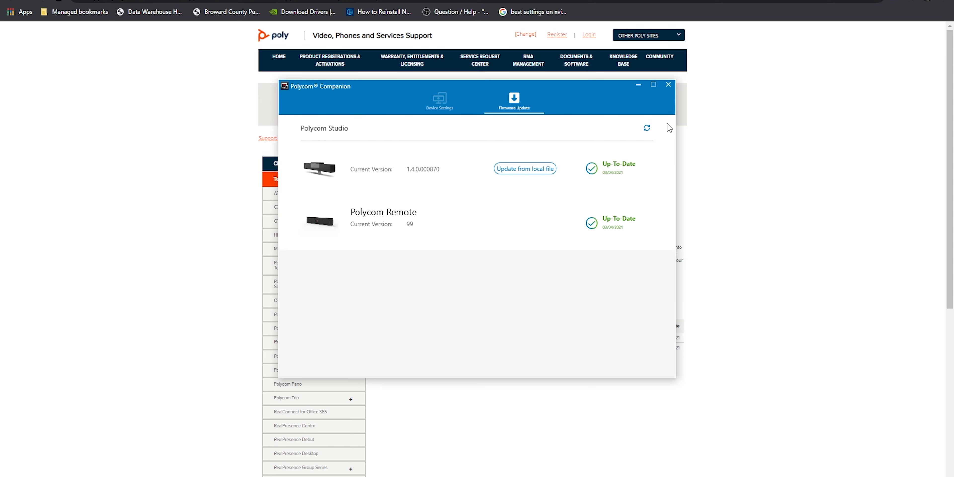
pyautogui.moveTo(438, 98)
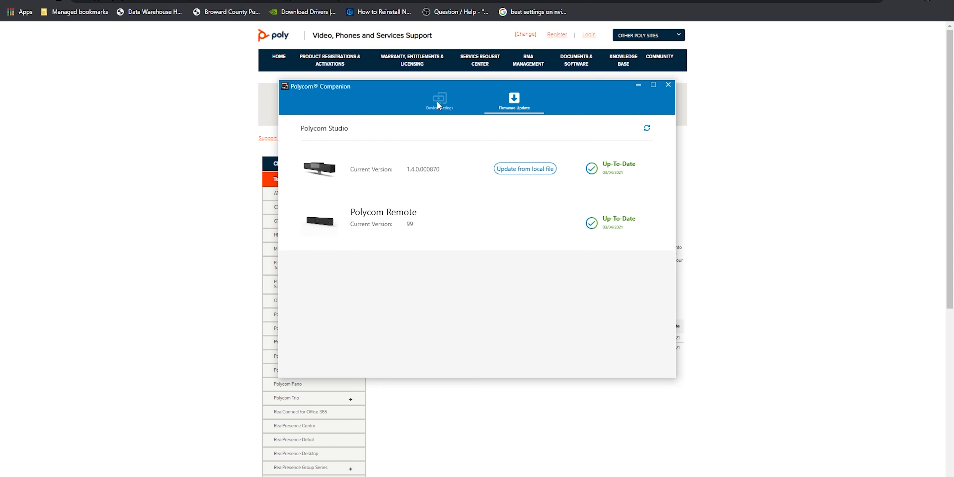
# Open the Polycom Studio device card from Device Settings to show its status details
pyautogui.click(439, 100)
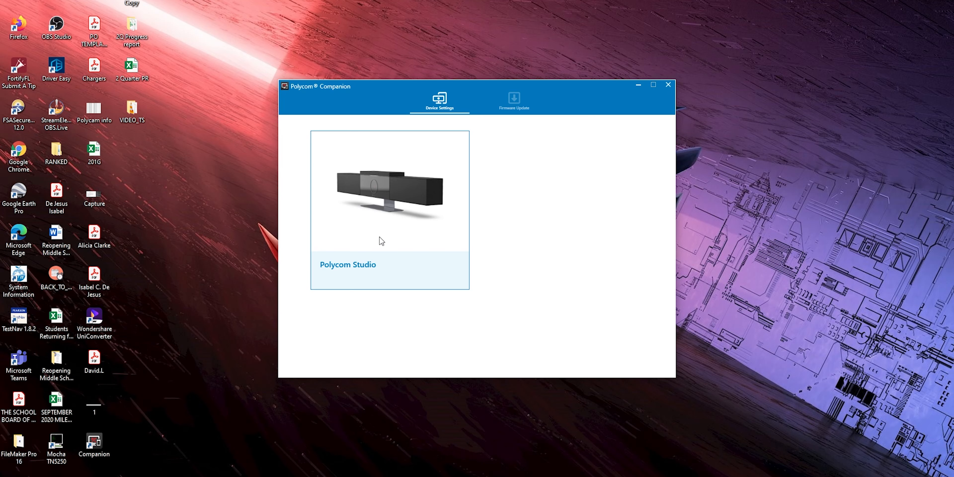
pyautogui.moveTo(388, 197)
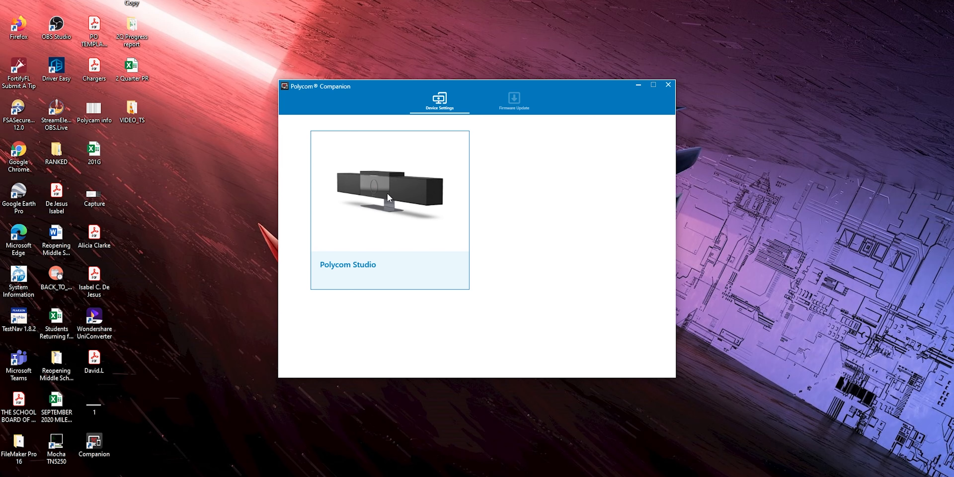
pyautogui.click(389, 210)
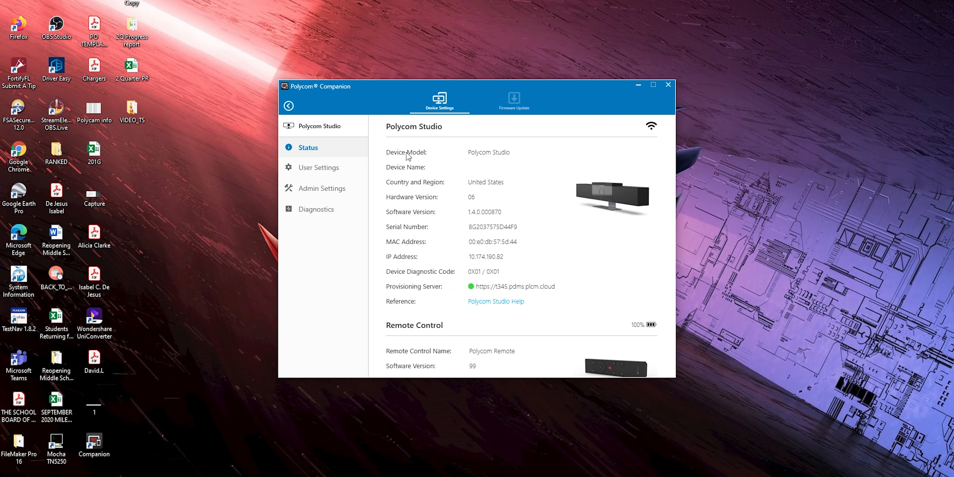
pyautogui.moveTo(525, 244)
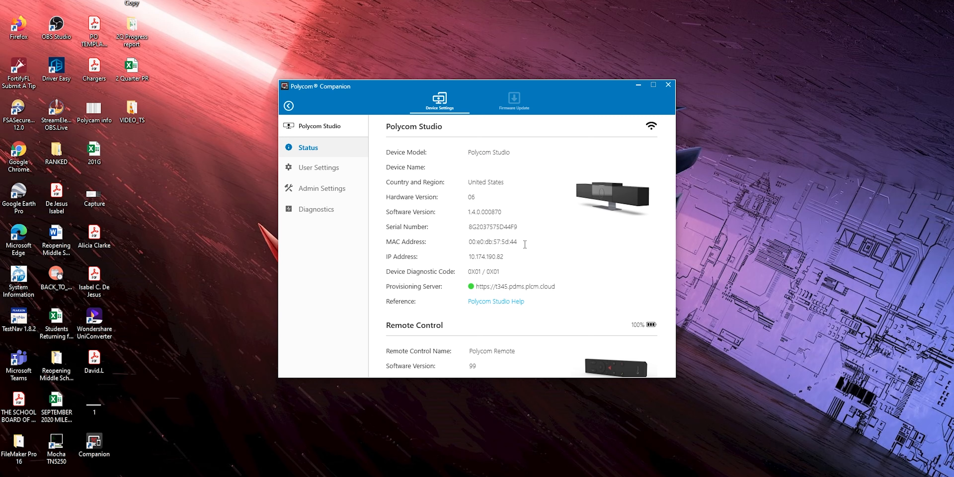
pyautogui.moveTo(558, 245)
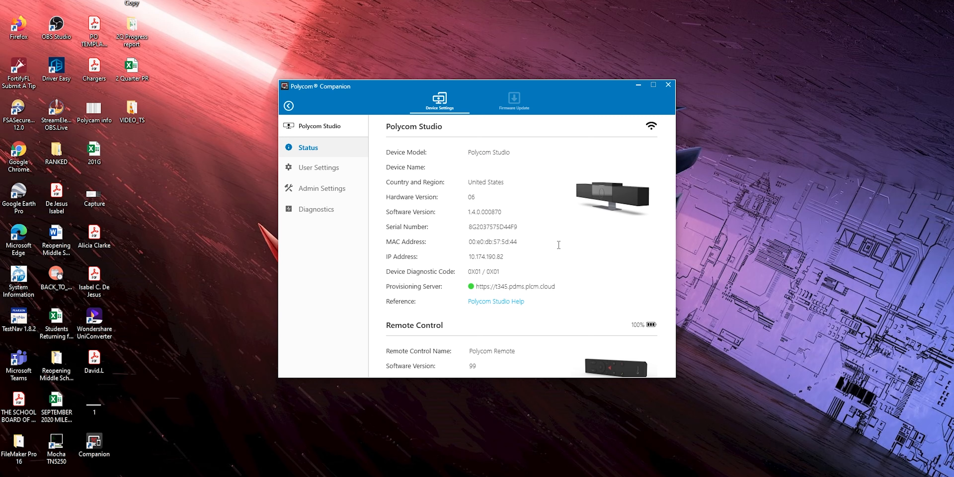
pyautogui.moveTo(363, 173)
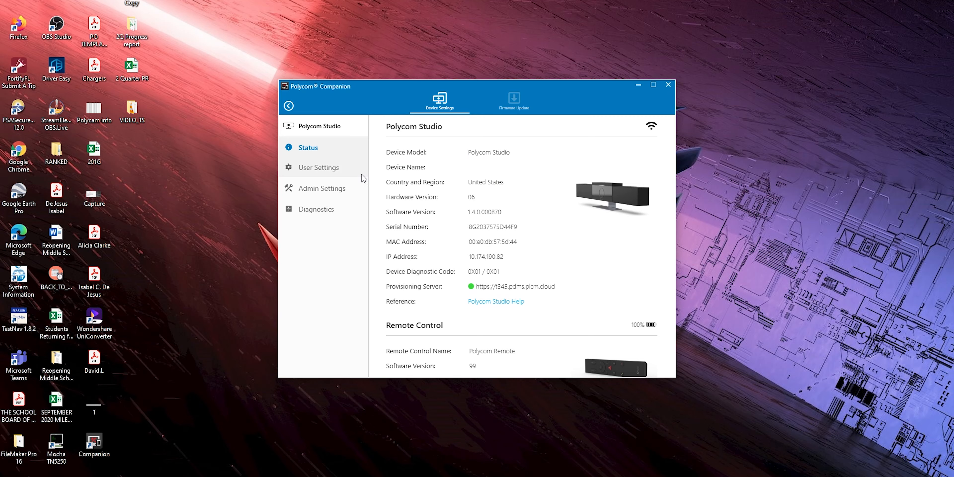
pyautogui.moveTo(316, 172)
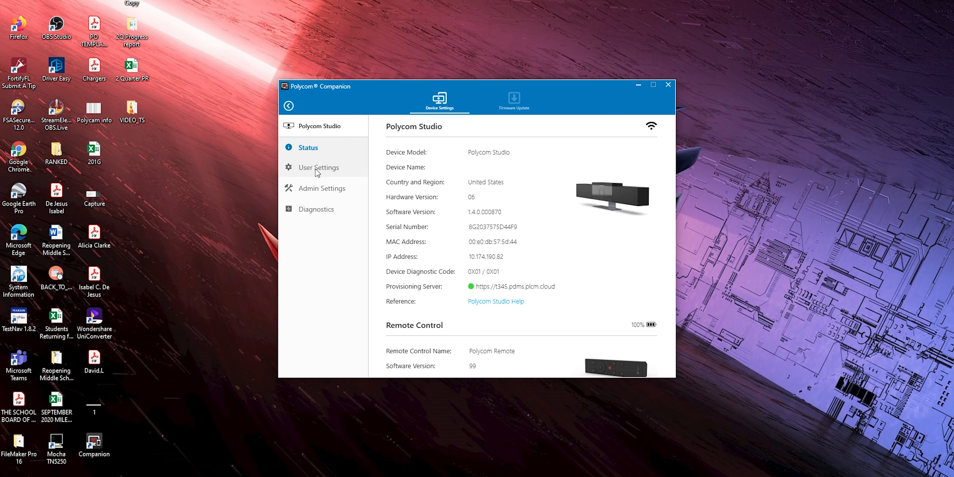
# Open User Settings to show Camera Control with the live camera preview
pyautogui.click(318, 168)
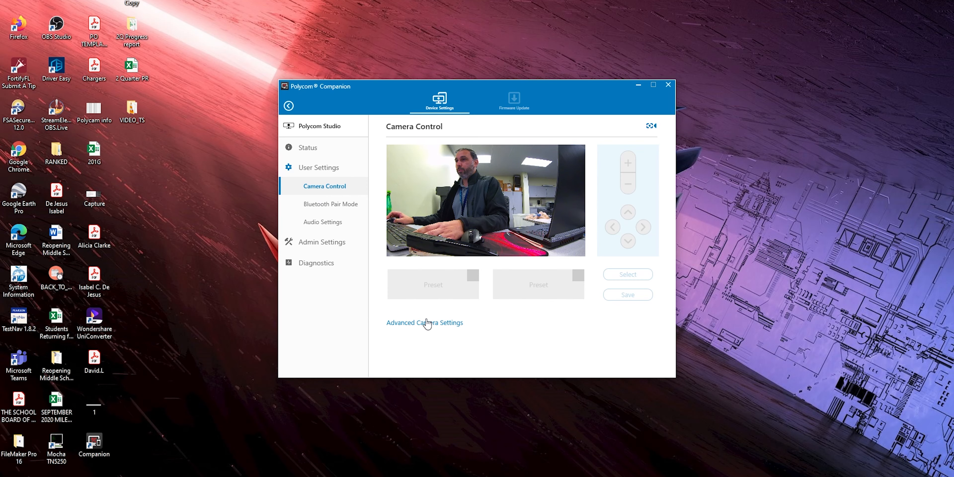
# Bring up the advanced camera Properties beside the preview and set Brightness to 129
pyautogui.click(425, 323)
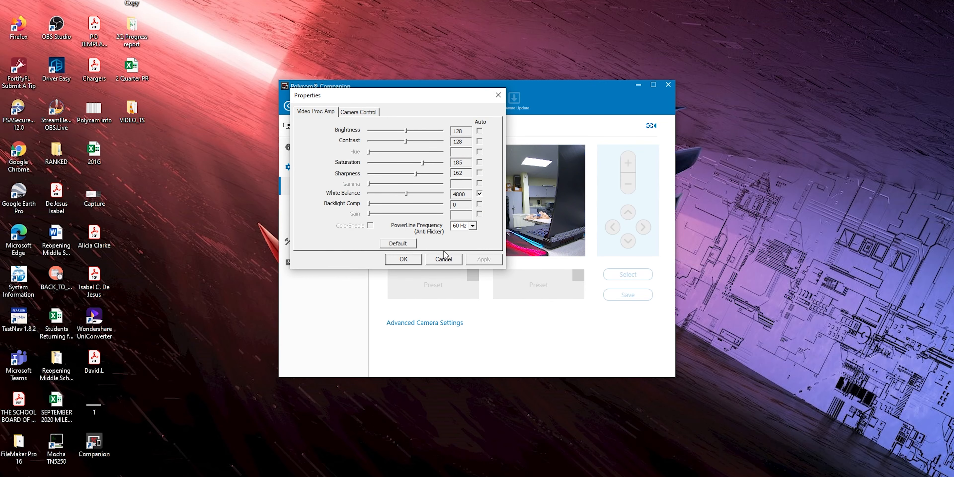
pyautogui.moveTo(392, 95); pyautogui.dragTo(256, 104)
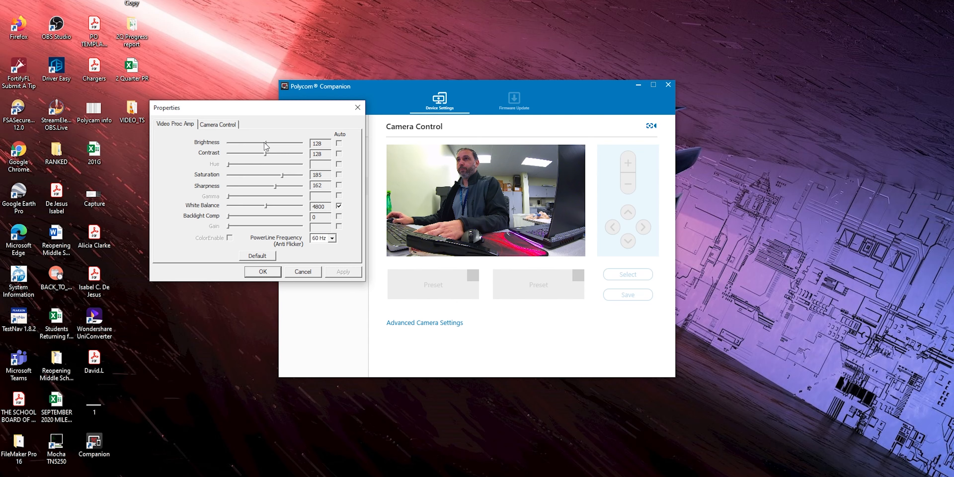
pyautogui.moveTo(263, 147); pyautogui.dragTo(242, 147)
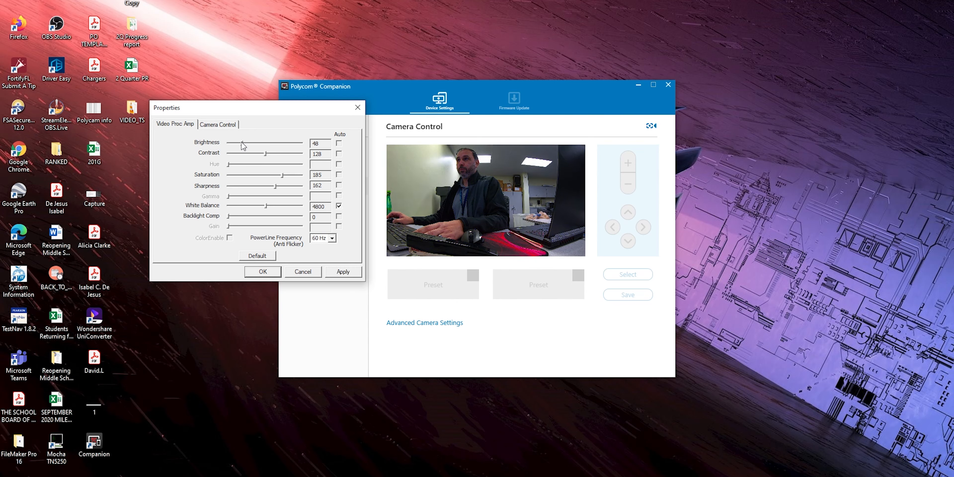
pyautogui.moveTo(241, 143); pyautogui.dragTo(268, 143)
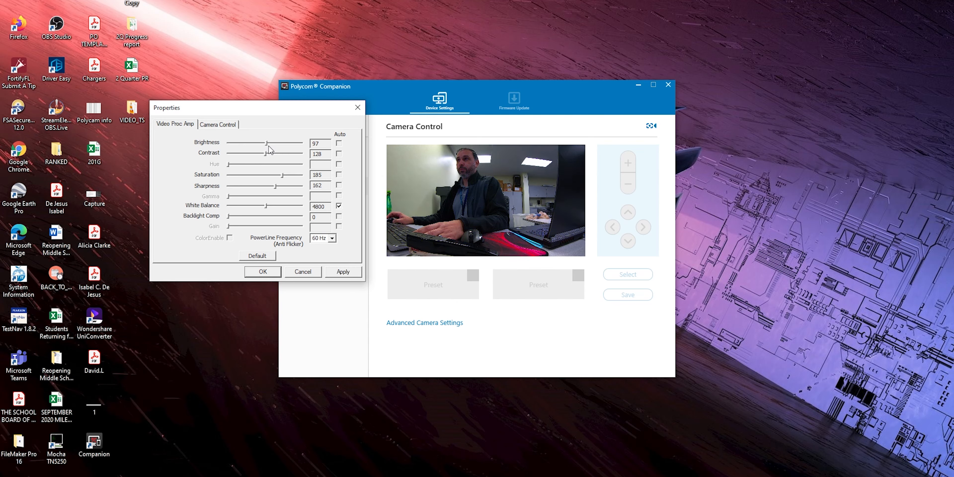
pyautogui.moveTo(250, 143); pyautogui.dragTo(266, 142)
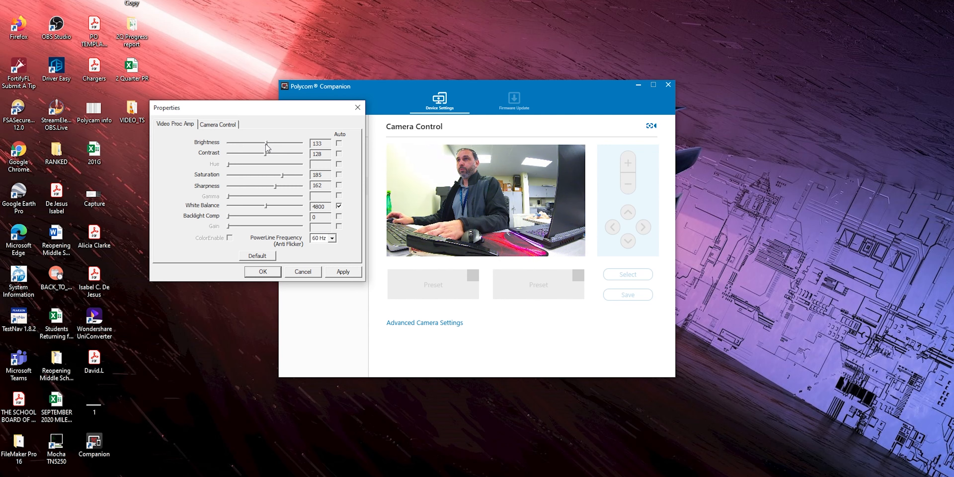
pyautogui.moveTo(268, 143); pyautogui.dragTo(265, 143)
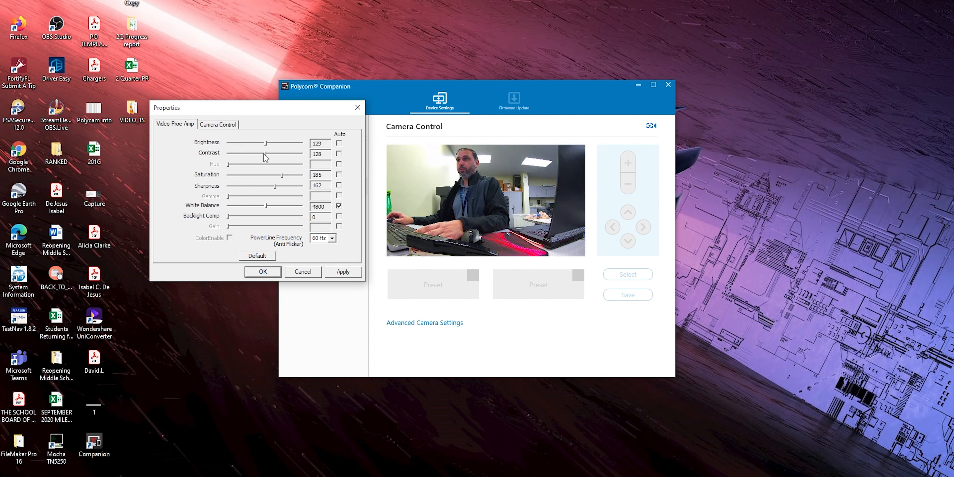
# Adjust the Contrast slider on the Video Proc Amp tab to 124
pyautogui.moveTo(268, 153); pyautogui.dragTo(281, 154)
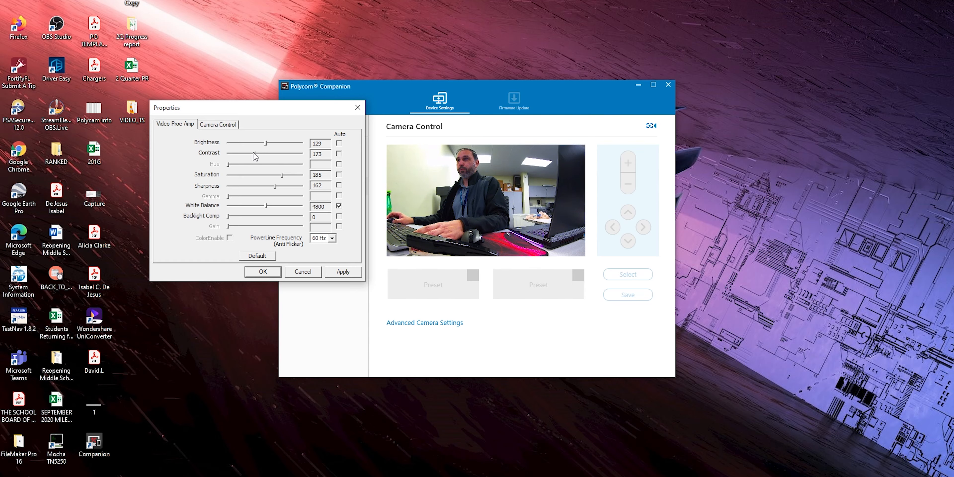
pyautogui.moveTo(273, 153); pyautogui.dragTo(249, 152)
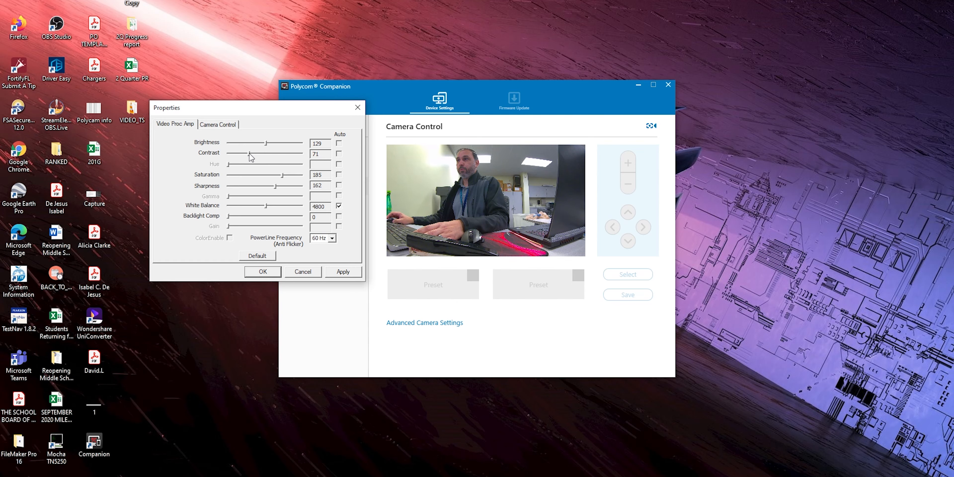
pyautogui.moveTo(248, 157); pyautogui.dragTo(265, 152)
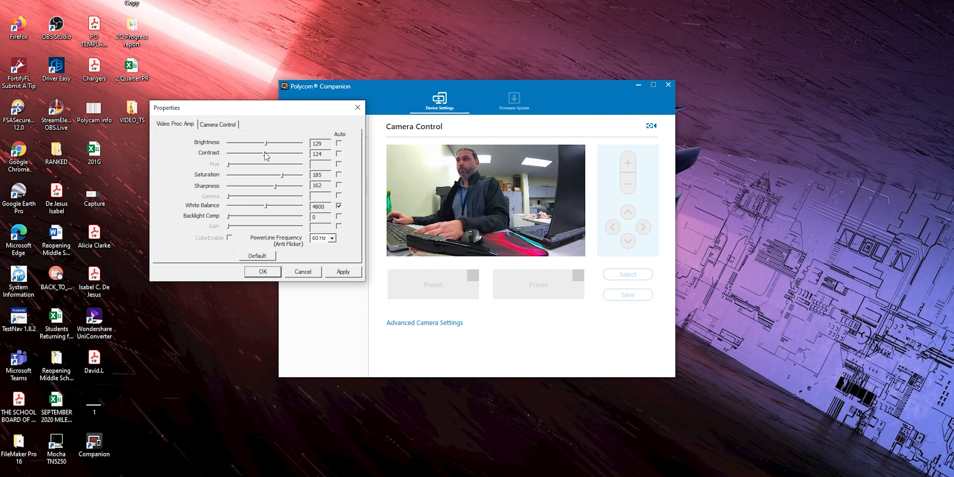
pyautogui.moveTo(339, 163)
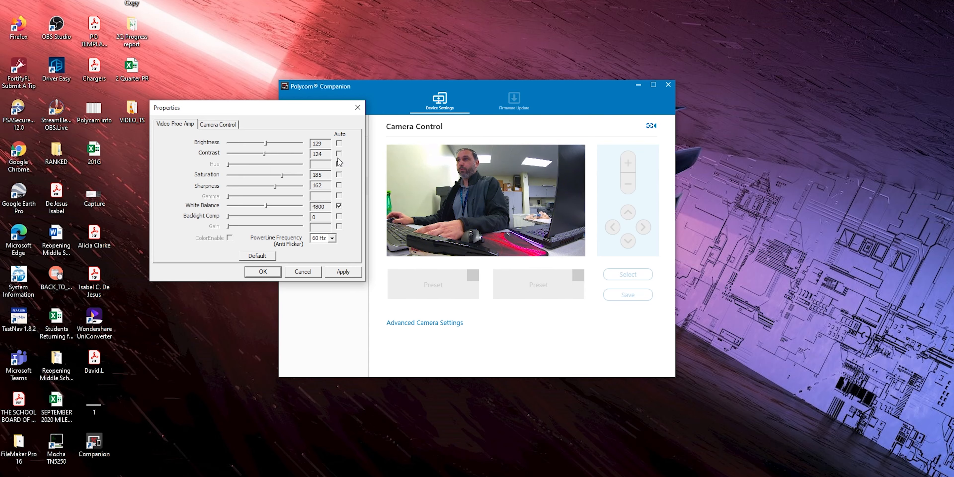
pyautogui.moveTo(282, 179)
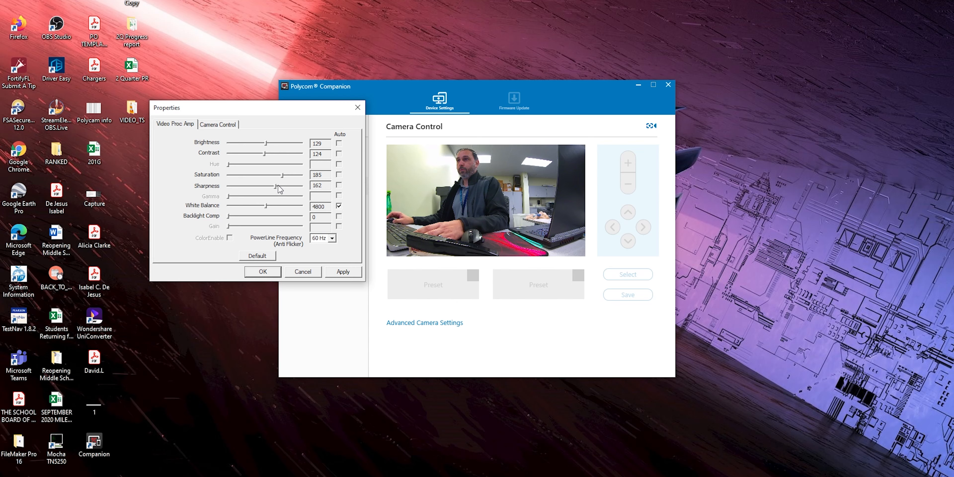
pyautogui.moveTo(271, 207)
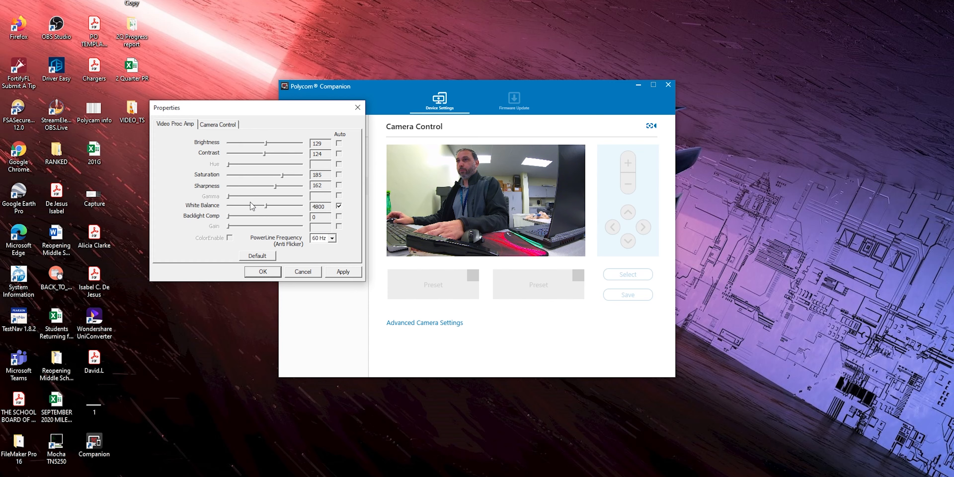
# Review the zoom, exposure and pan settings, then confirm the Properties with OK, keeping brightness 129 and contrast 124
pyautogui.click(217, 125)
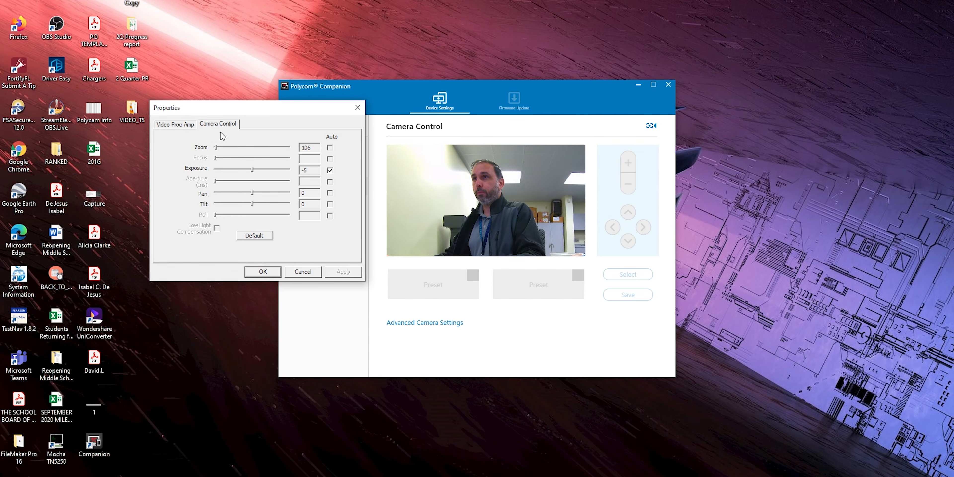
pyautogui.click(174, 124)
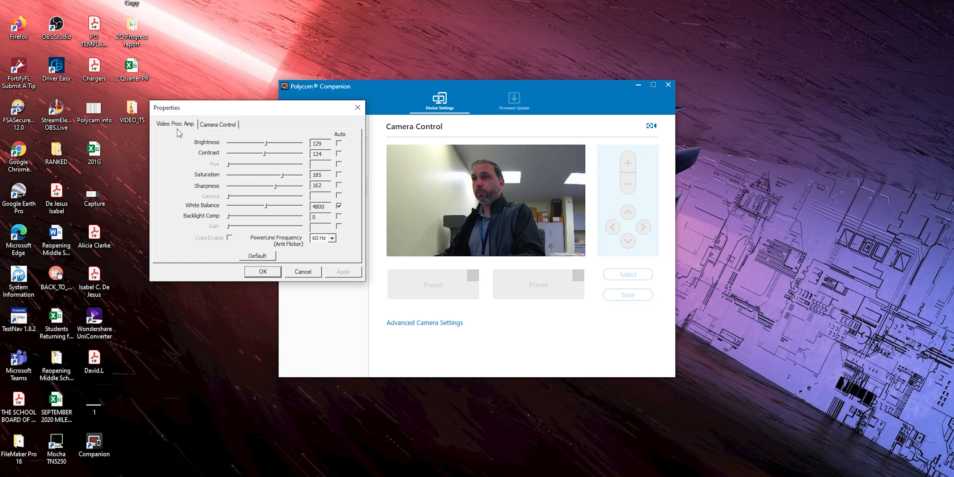
pyautogui.moveTo(282, 158)
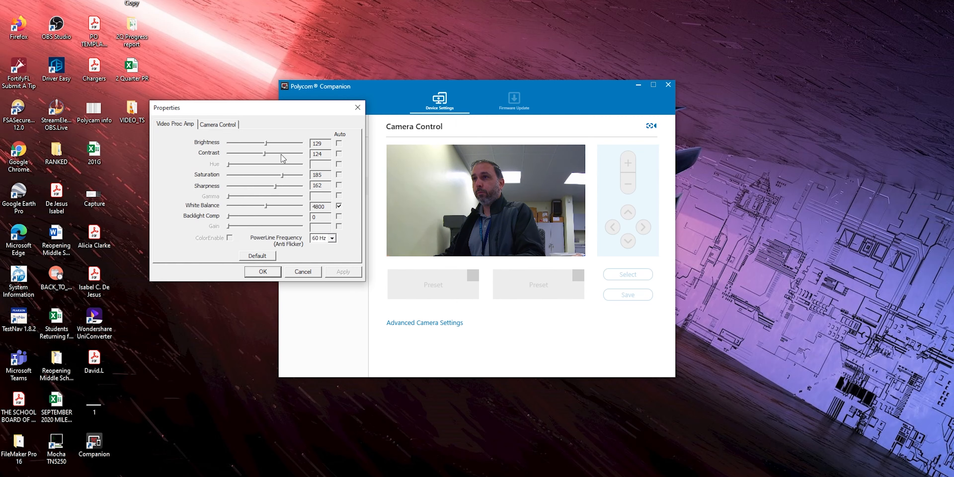
pyautogui.moveTo(342, 189)
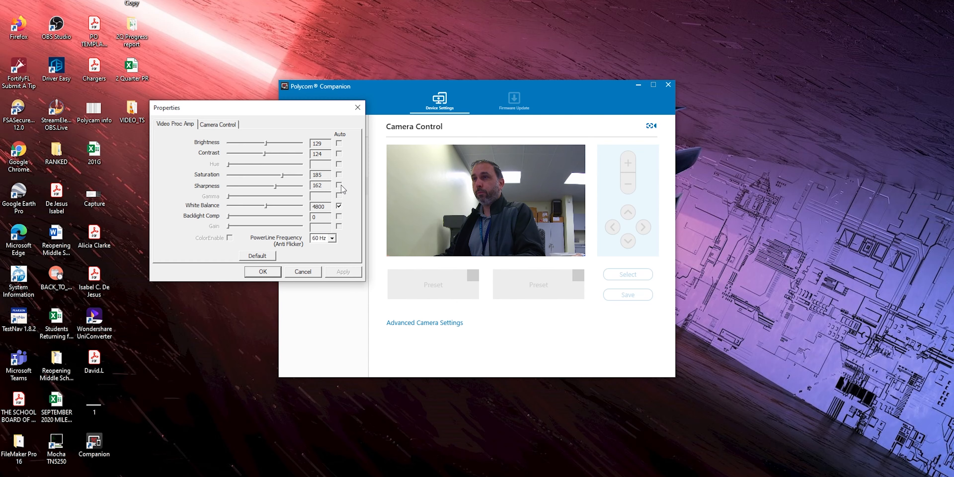
pyautogui.moveTo(263, 143); pyautogui.dragTo(271, 146)
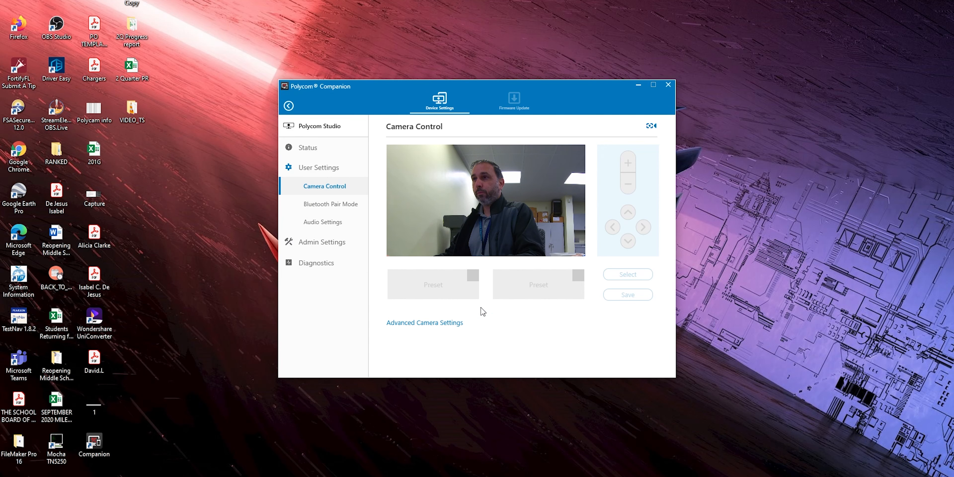
pyautogui.moveTo(331, 204)
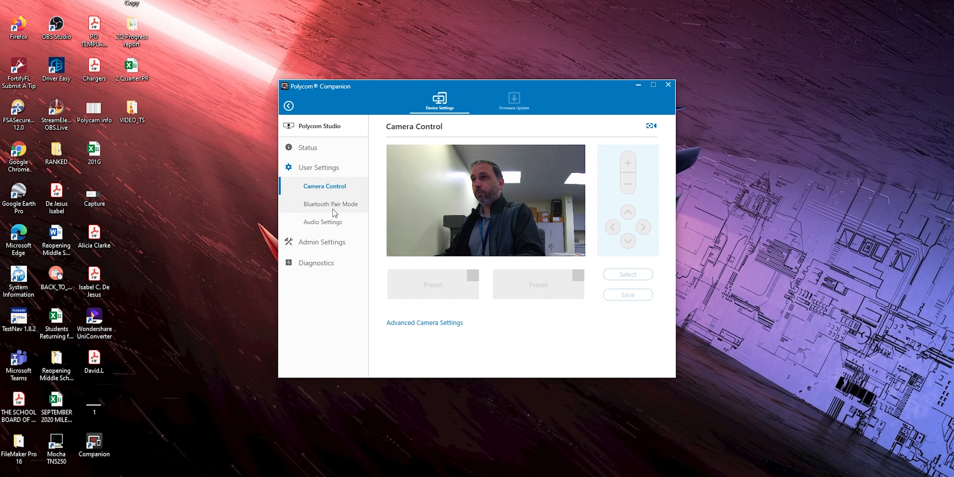
# Open the Bluetooth Pair Mode page for the Polycom Studio
pyautogui.click(331, 204)
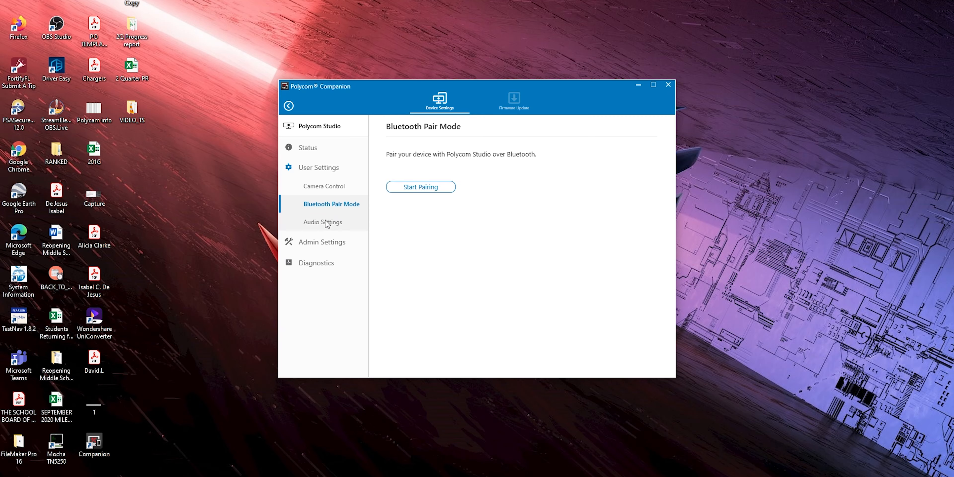
# Review Audio Settings leaving Acoustic Fence Off, view the Admin sign-in, then open the Diagnostics Audio Test page
pyautogui.click(323, 221)
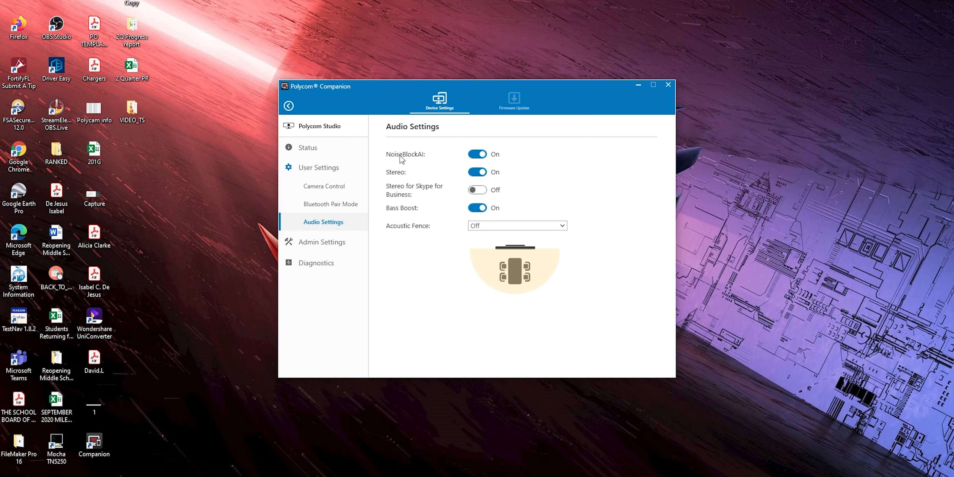
pyautogui.moveTo(466, 239)
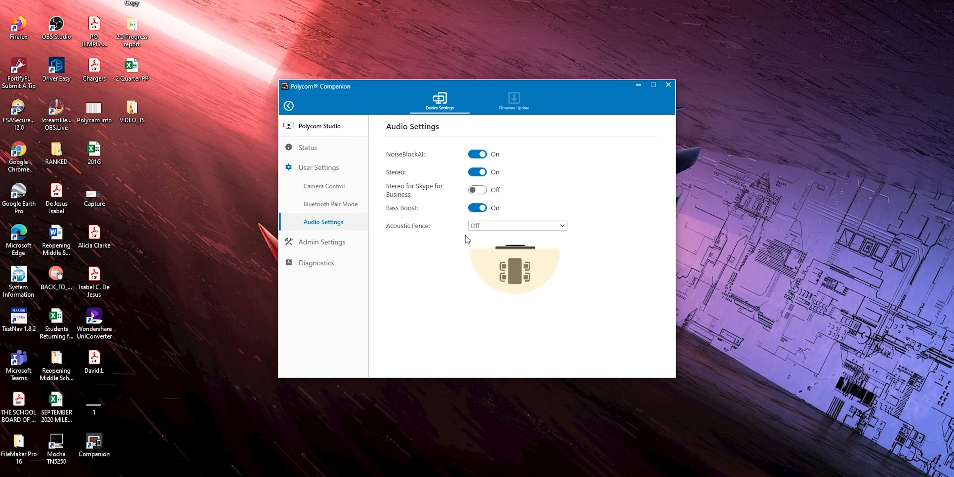
pyautogui.click(517, 226)
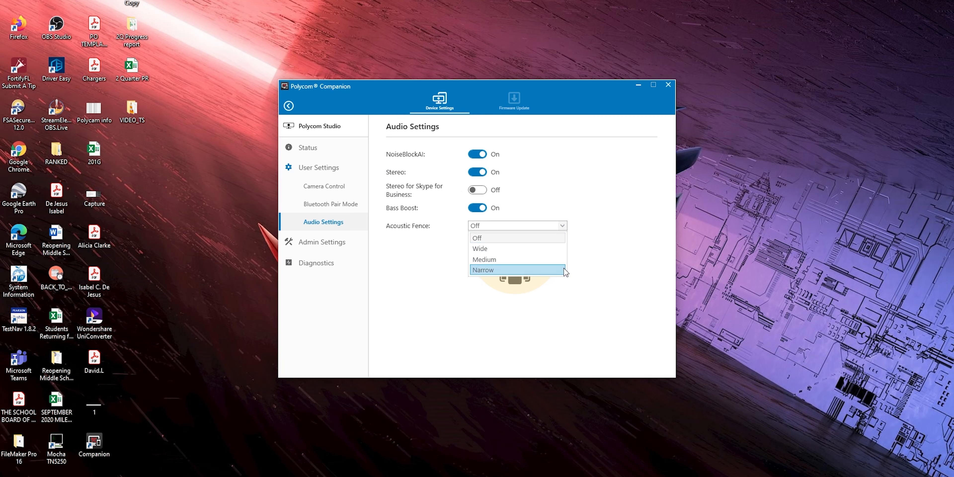
pyautogui.click(476, 238)
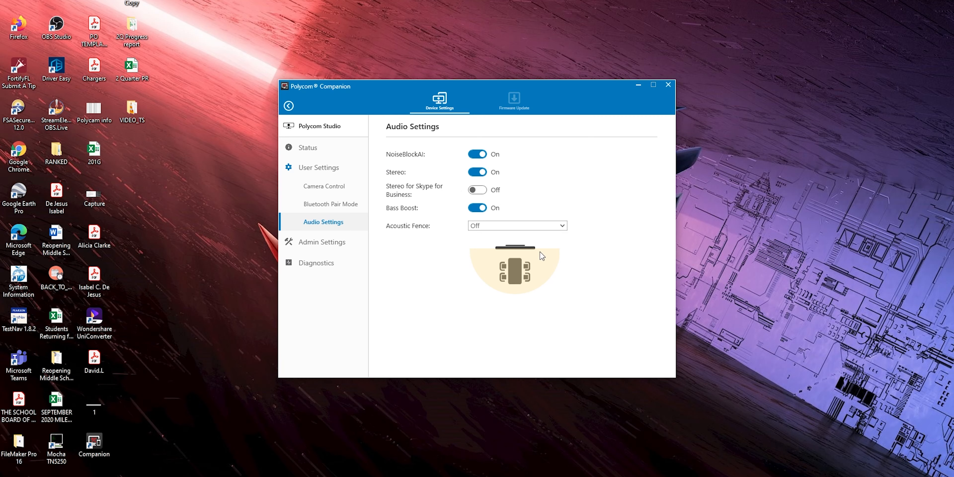
pyautogui.moveTo(377, 266)
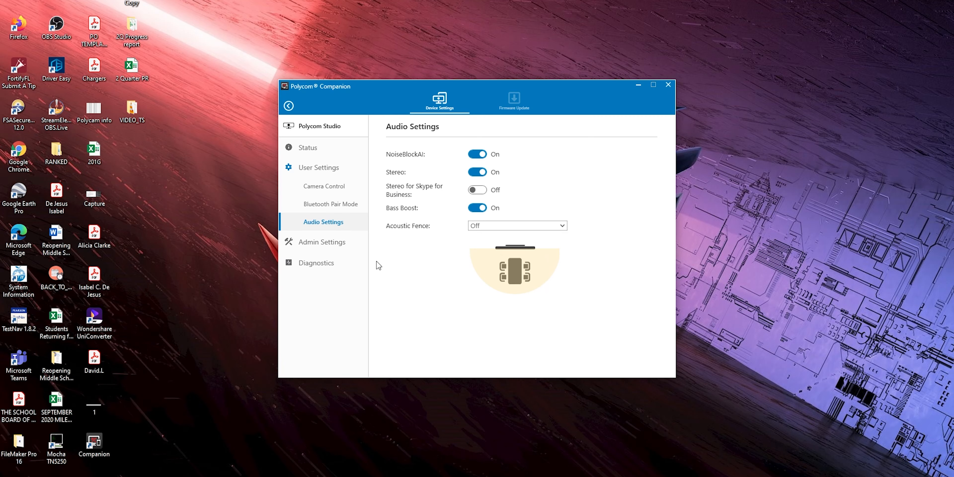
pyautogui.click(323, 241)
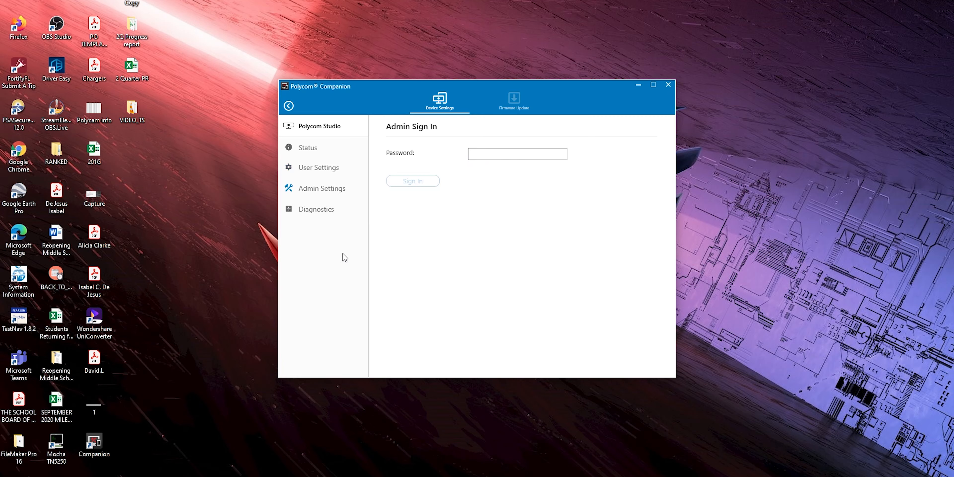
pyautogui.moveTo(322, 188)
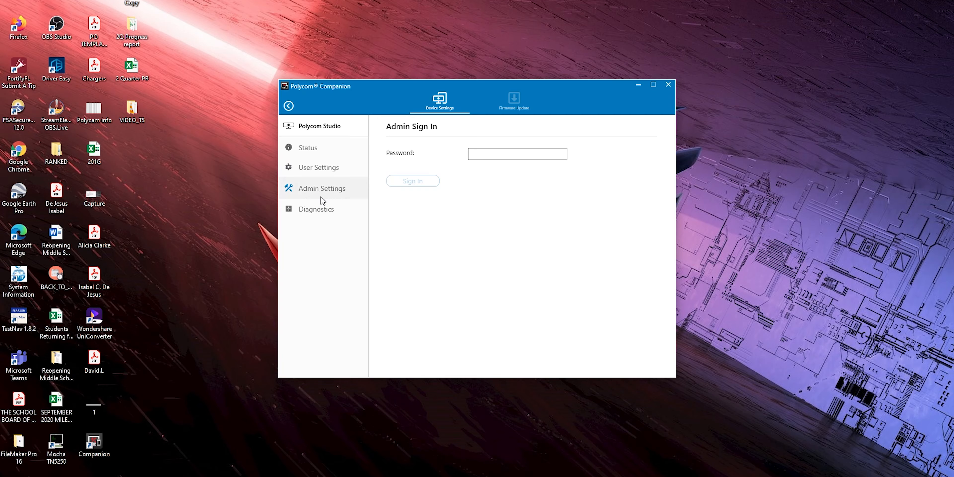
pyautogui.click(317, 209)
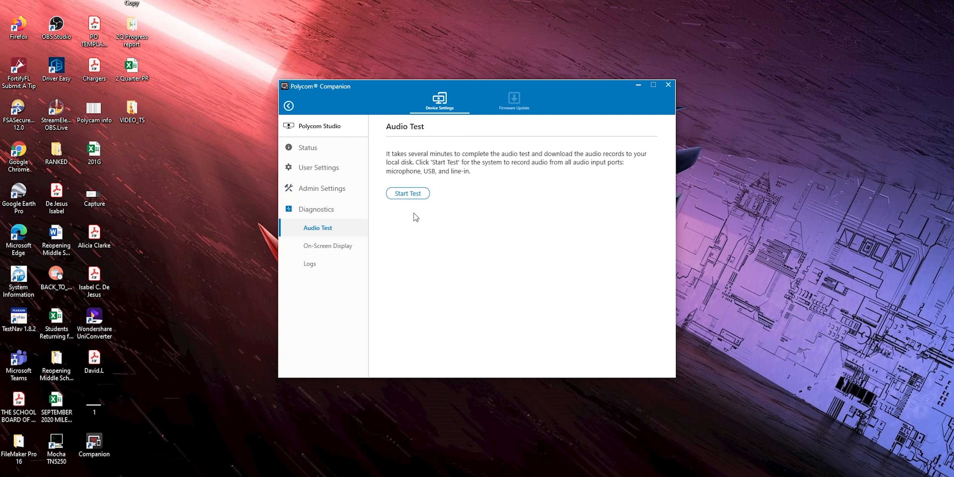